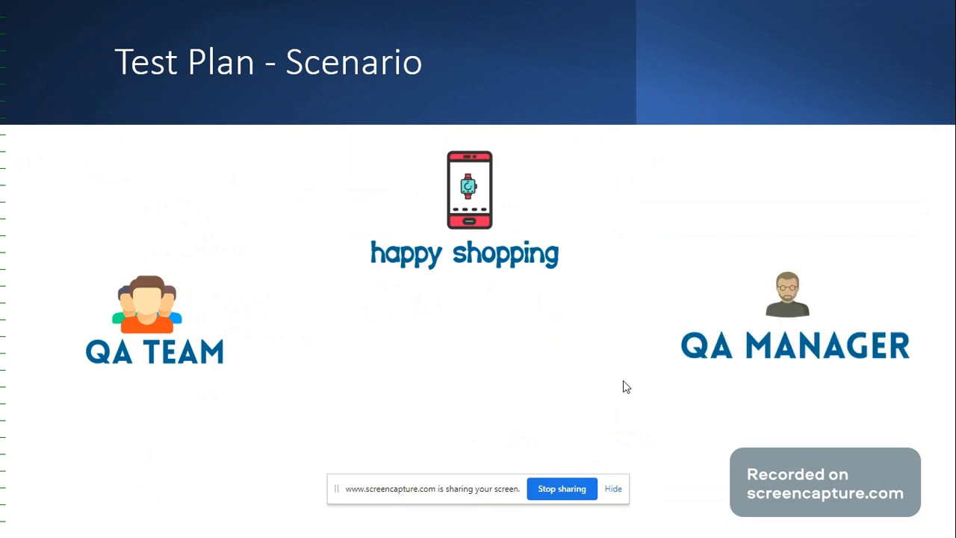
mouse_move(612, 246)
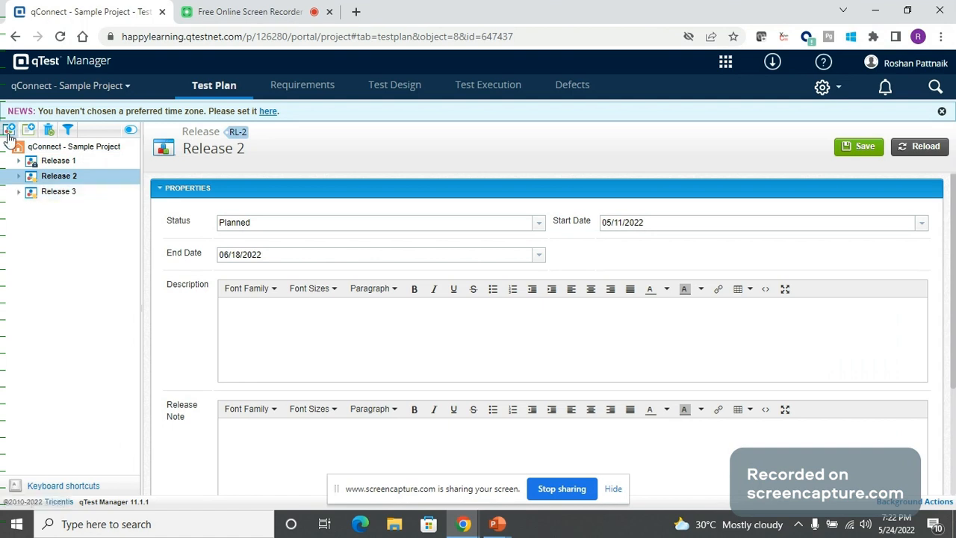
mouse_move(9, 130)
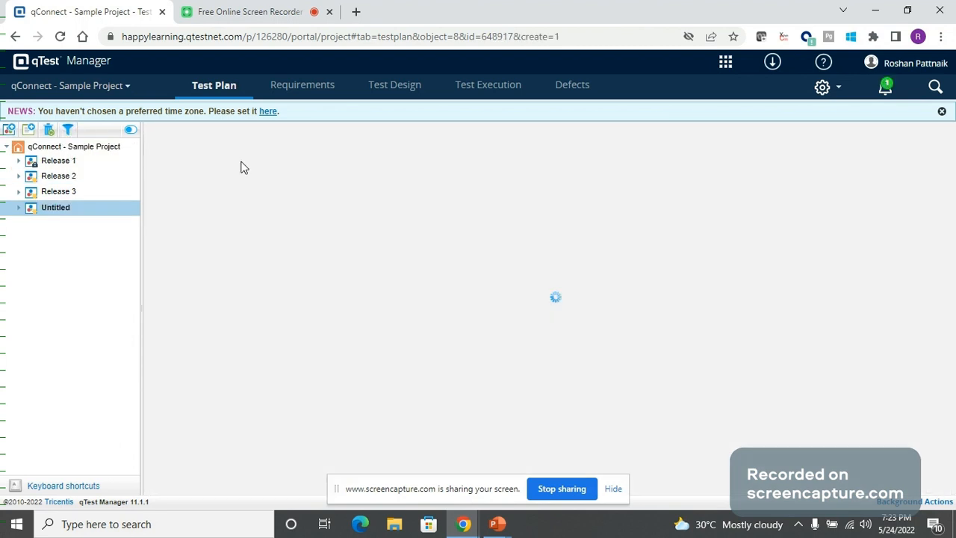
Step: Name the new release 'Release 4', leaving its status as Planned
left_click(56, 207)
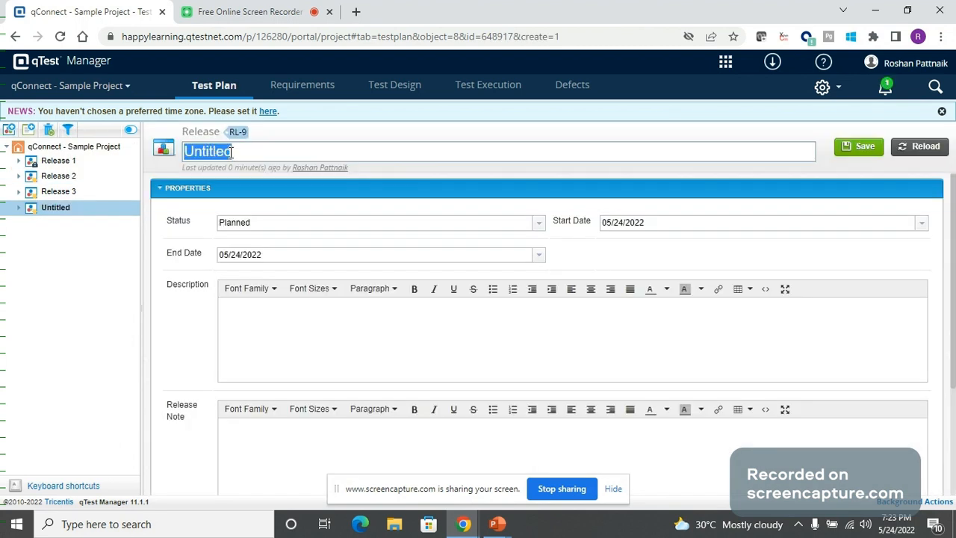
type("Release")
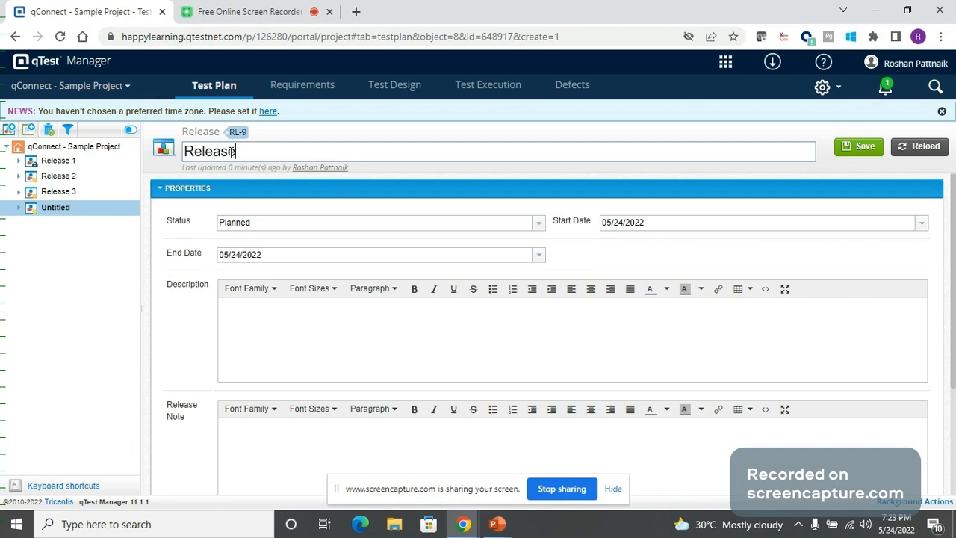
type("4")
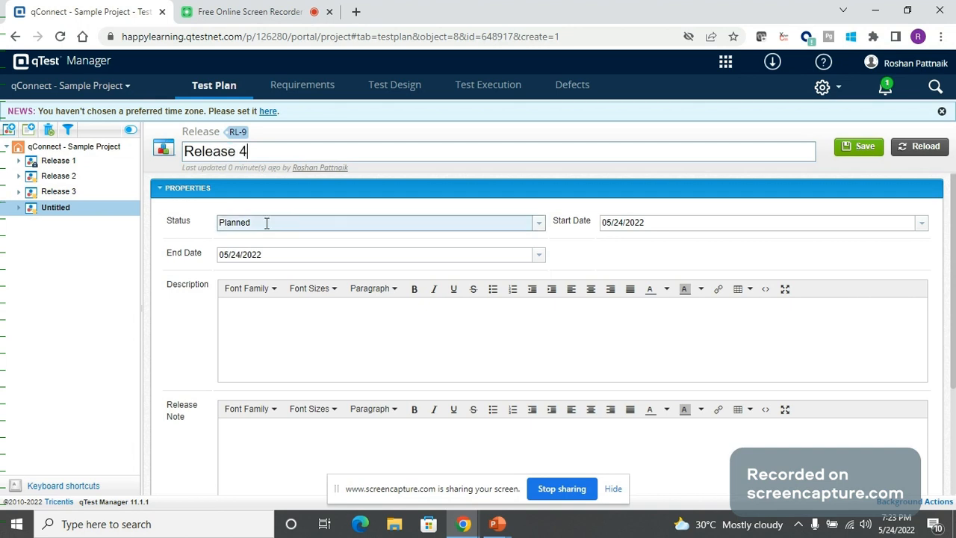
left_click(539, 223)
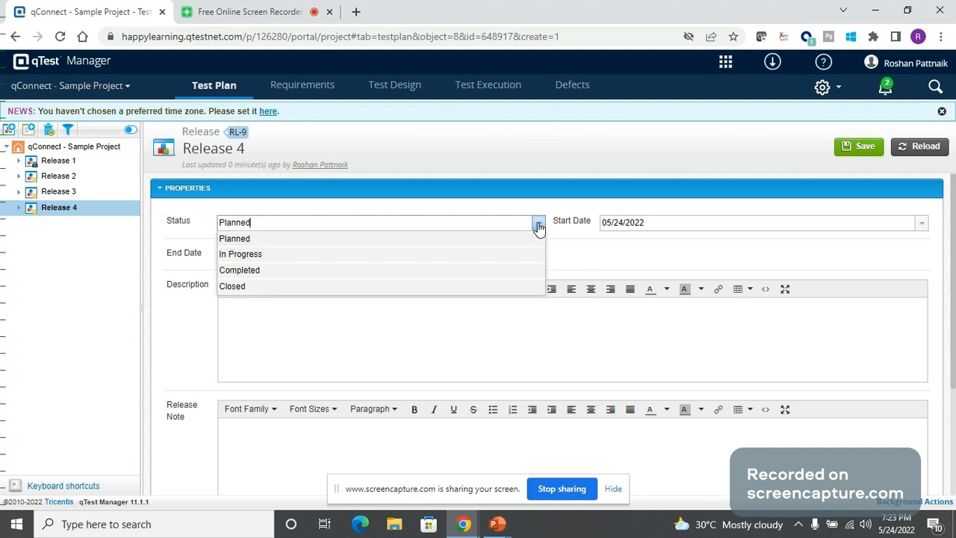
mouse_move(620, 246)
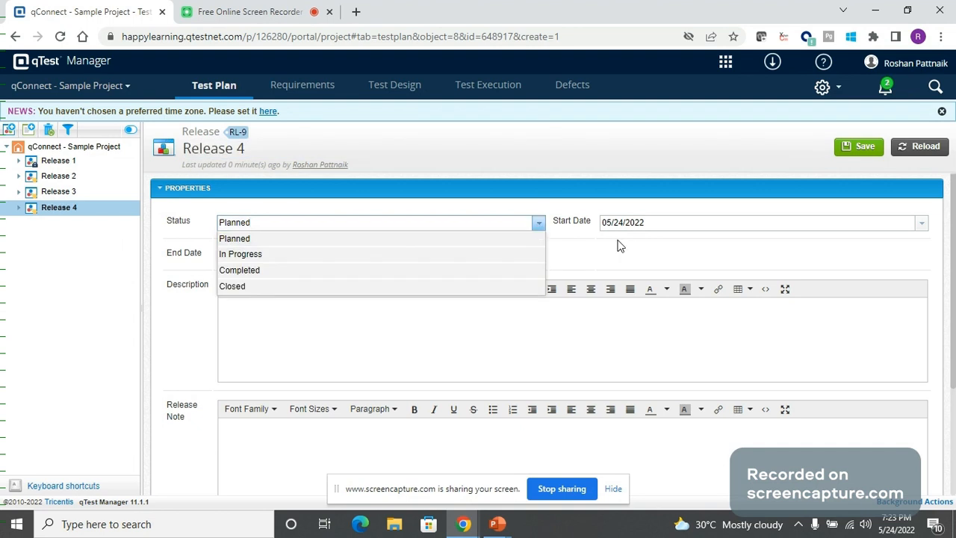
left_click(235, 239)
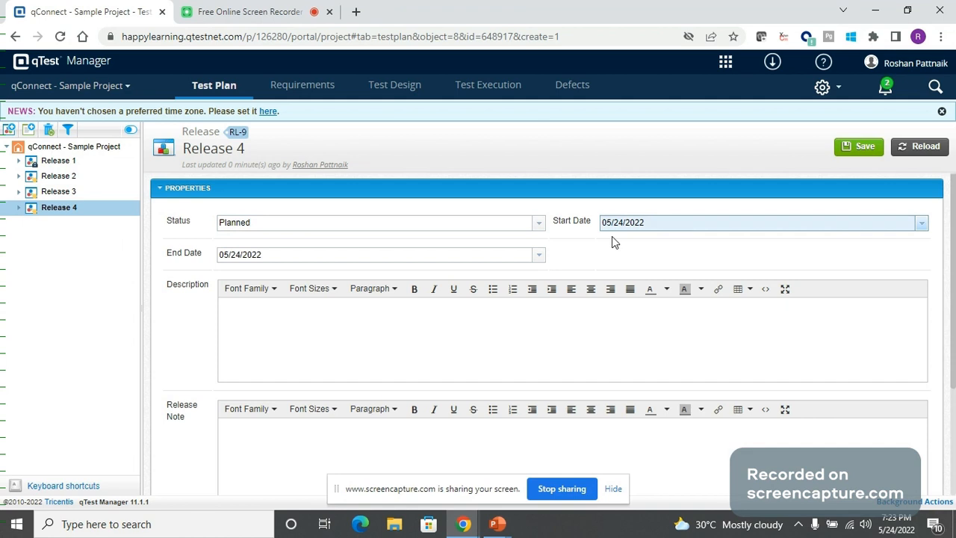
Step: Set the end date to 06/08/2022 and add the description 'Smart watches added for the online shopping application'
left_click(538, 255)
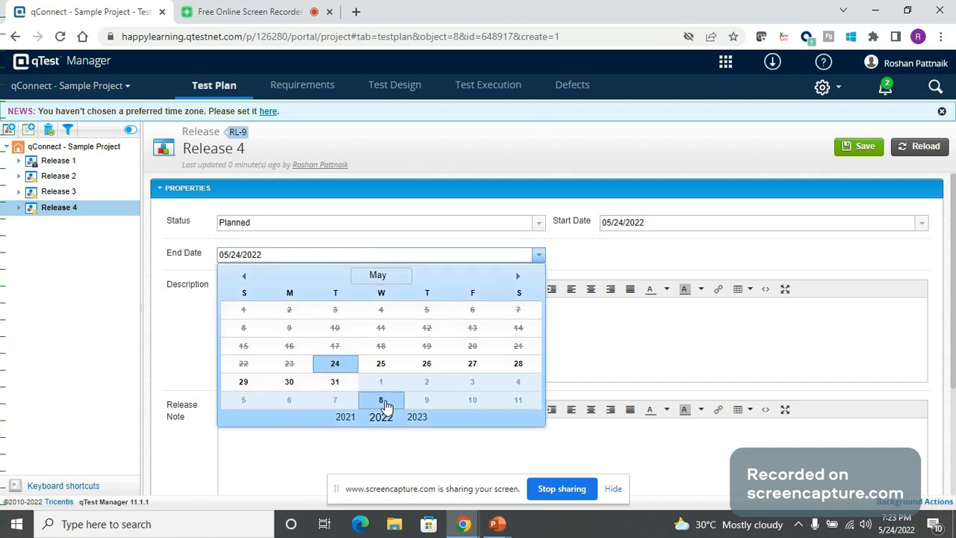
left_click(380, 400)
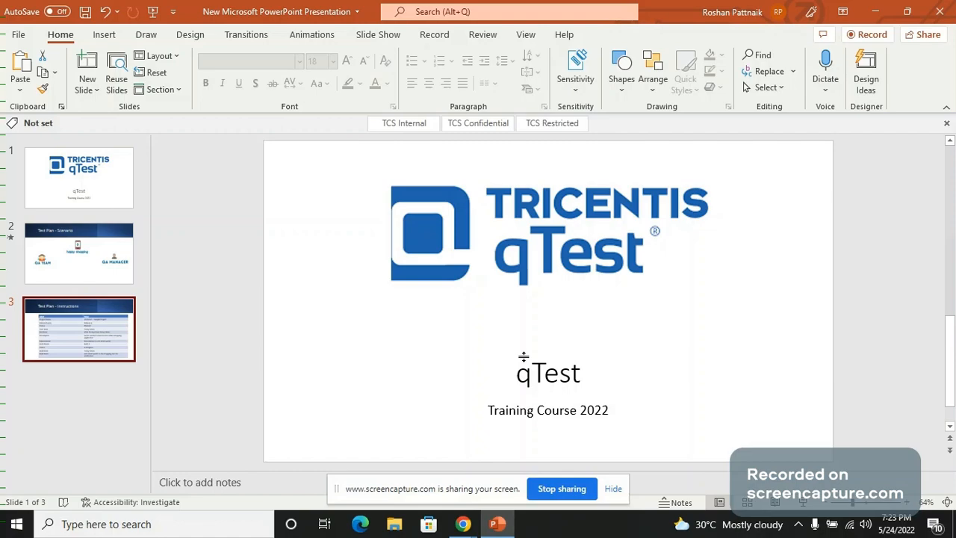
left_click(79, 329)
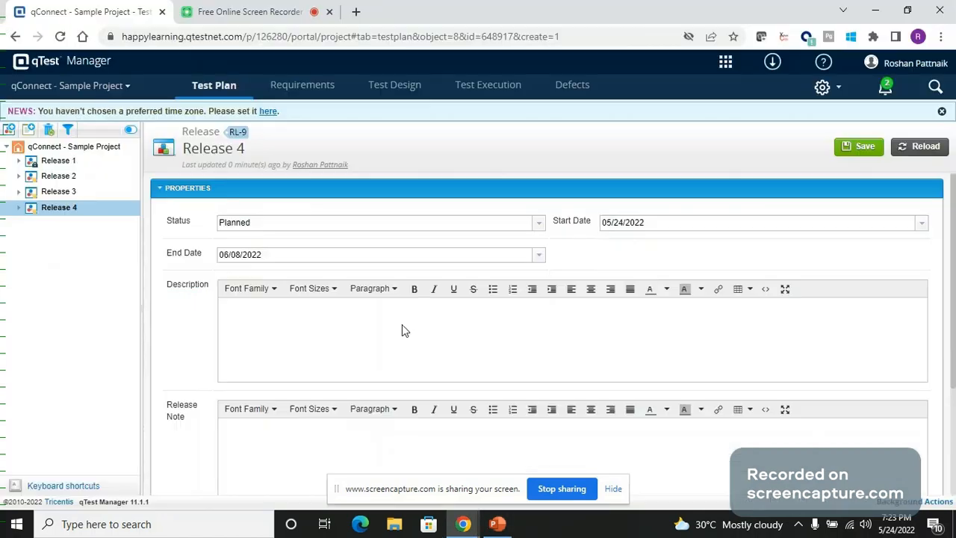
type("Smart watches added for the online shopping application")
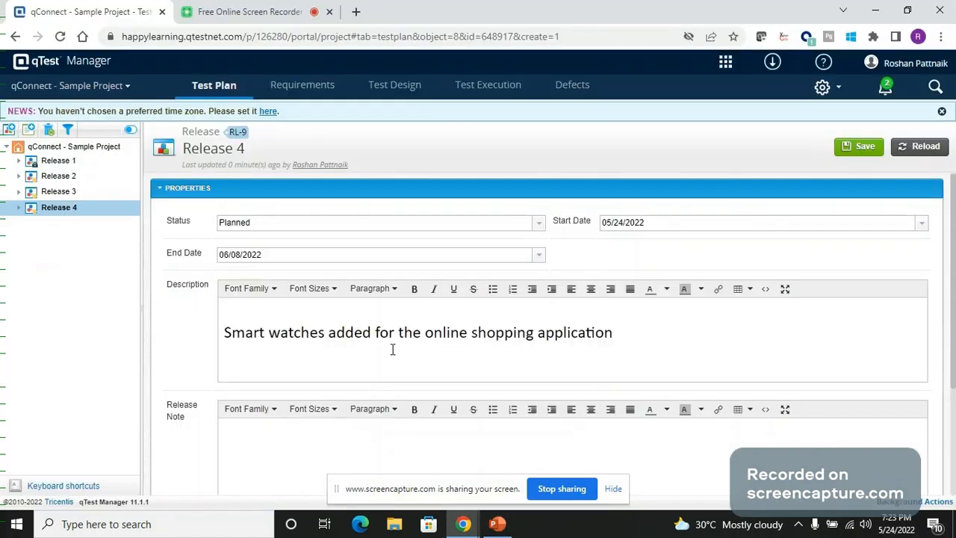
Step: Add the release note 'New release to add smart watch' and save Release 4
left_click(613, 332)
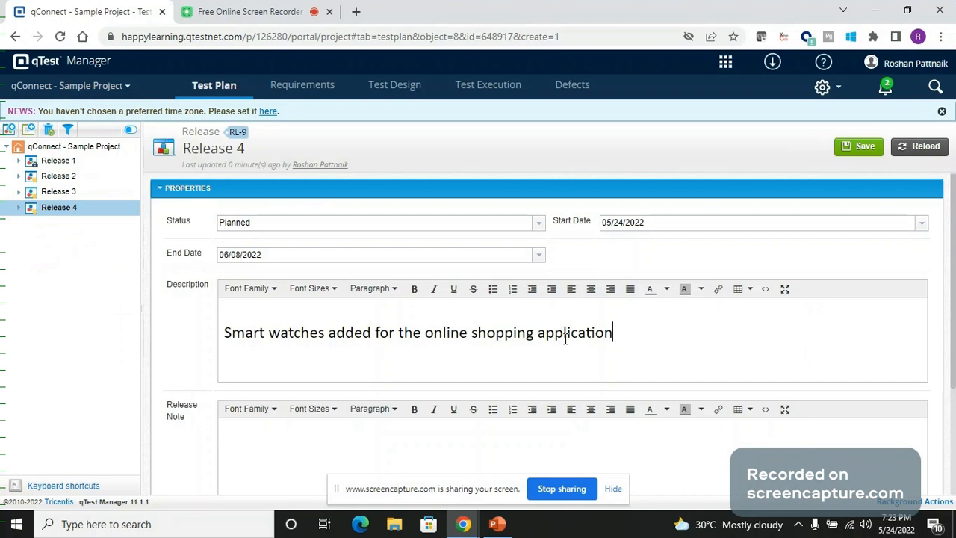
left_click(497, 524)
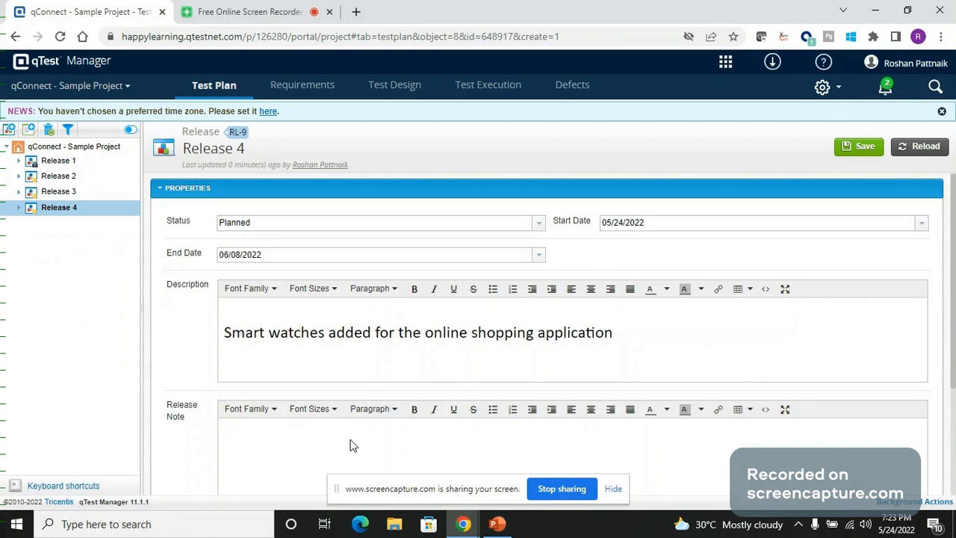
type("New release to add smart watch")
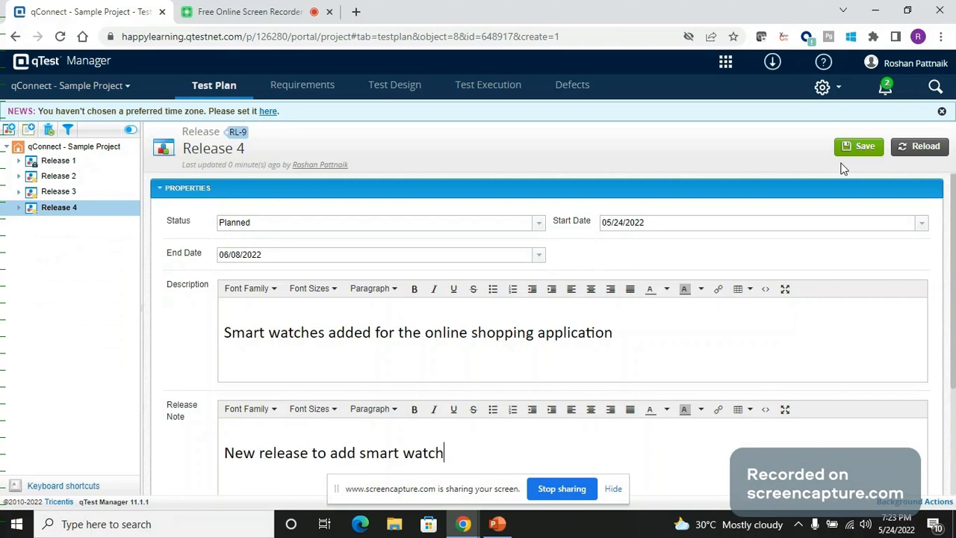
left_click(858, 145)
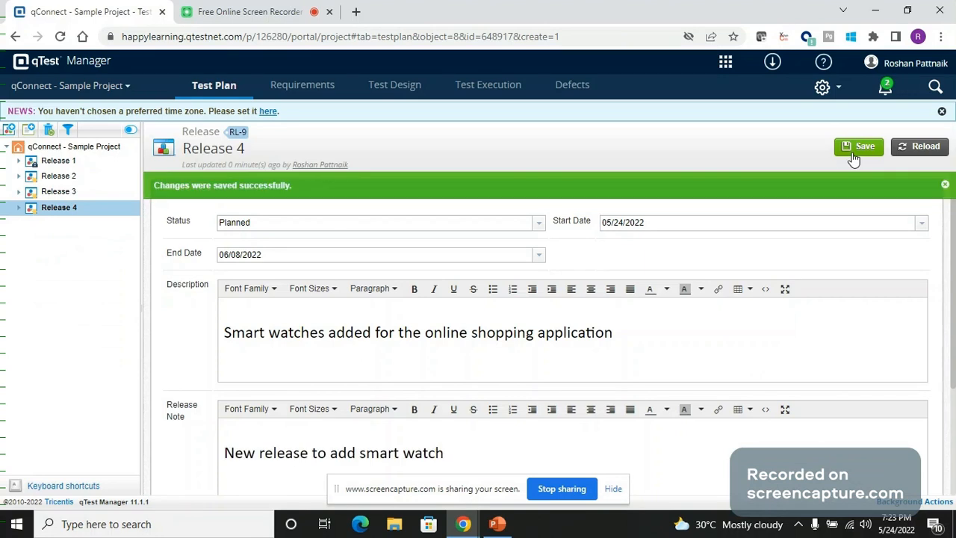
mouse_move(47, 217)
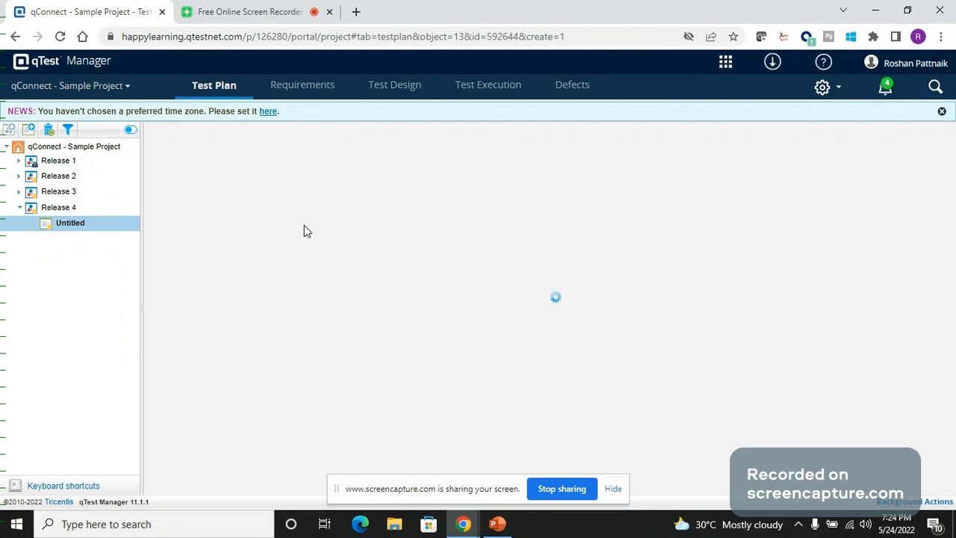
Step: Save 'Build 1' with the note 'Add smart watch to the shopping cart for verification'
type("B")
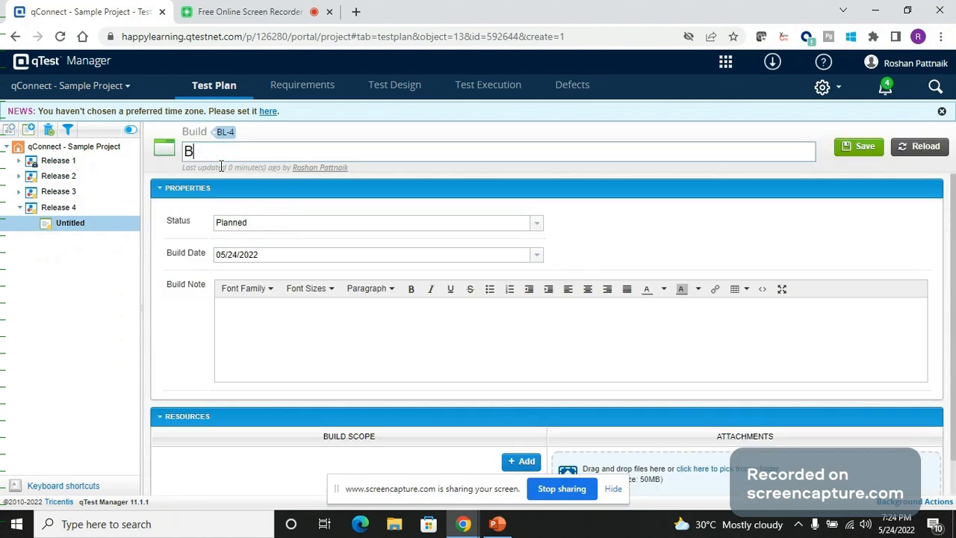
type("uild 1")
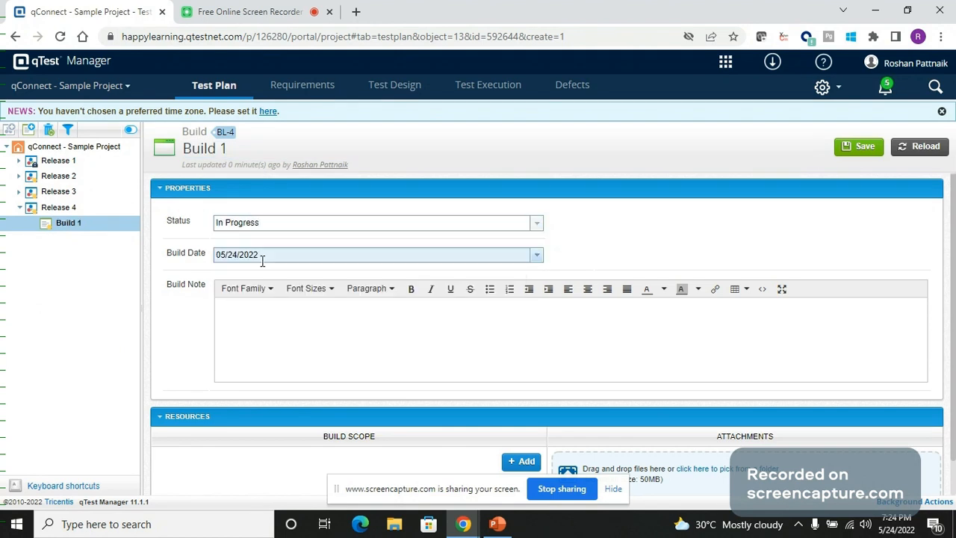
left_click(496, 524)
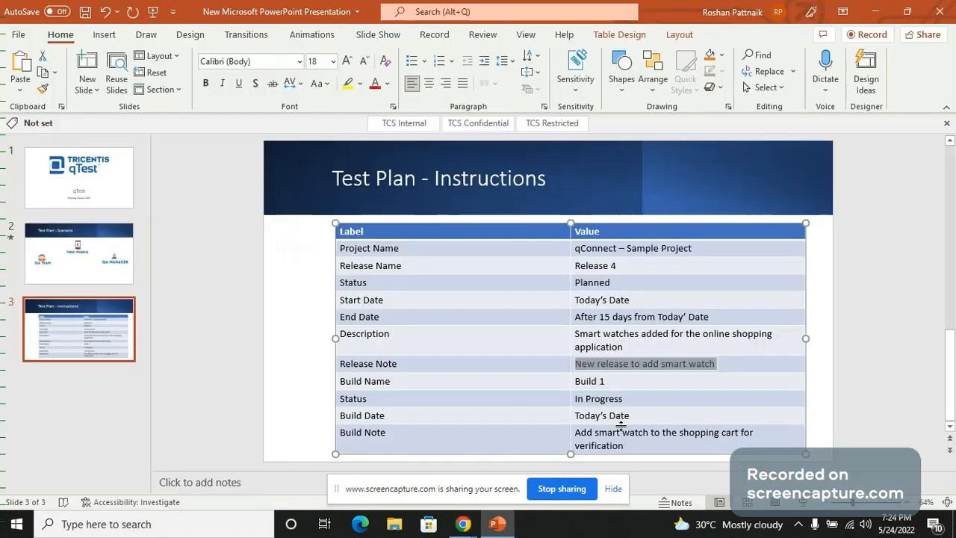
left_click(664, 439)
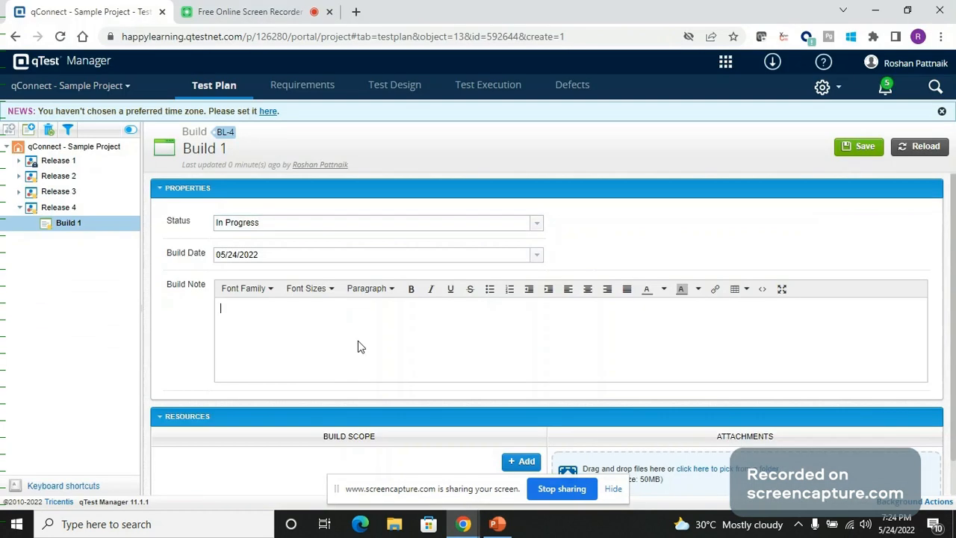
type("Add smart watch to the shopping cart for verification")
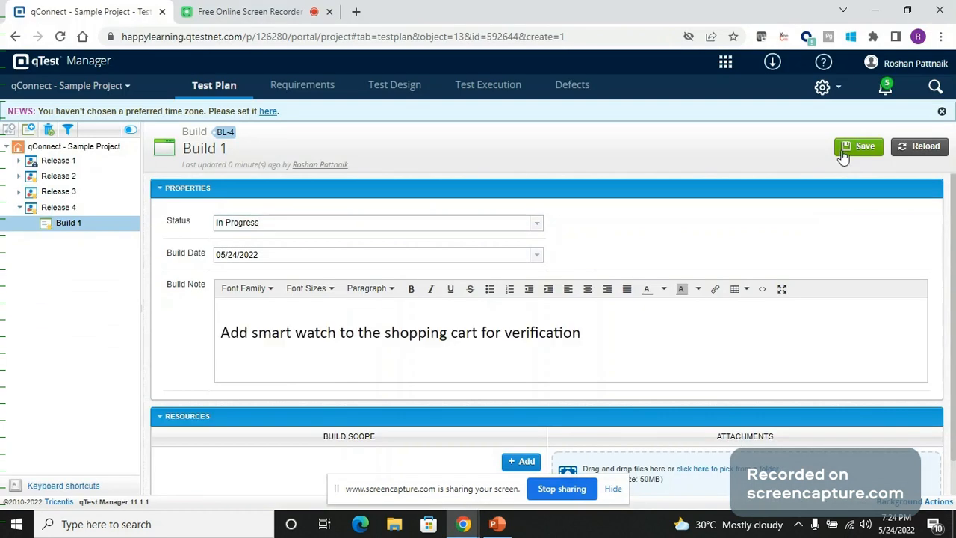
left_click(859, 145)
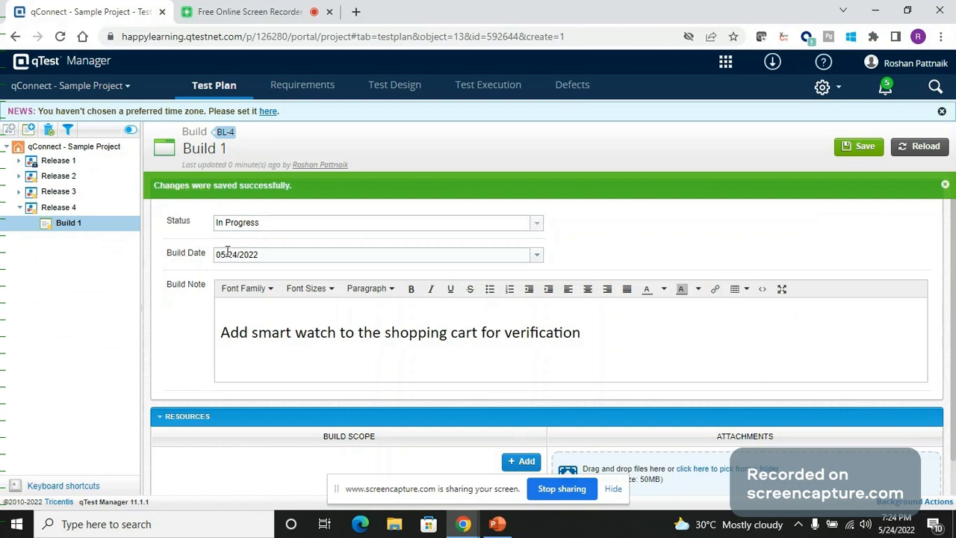